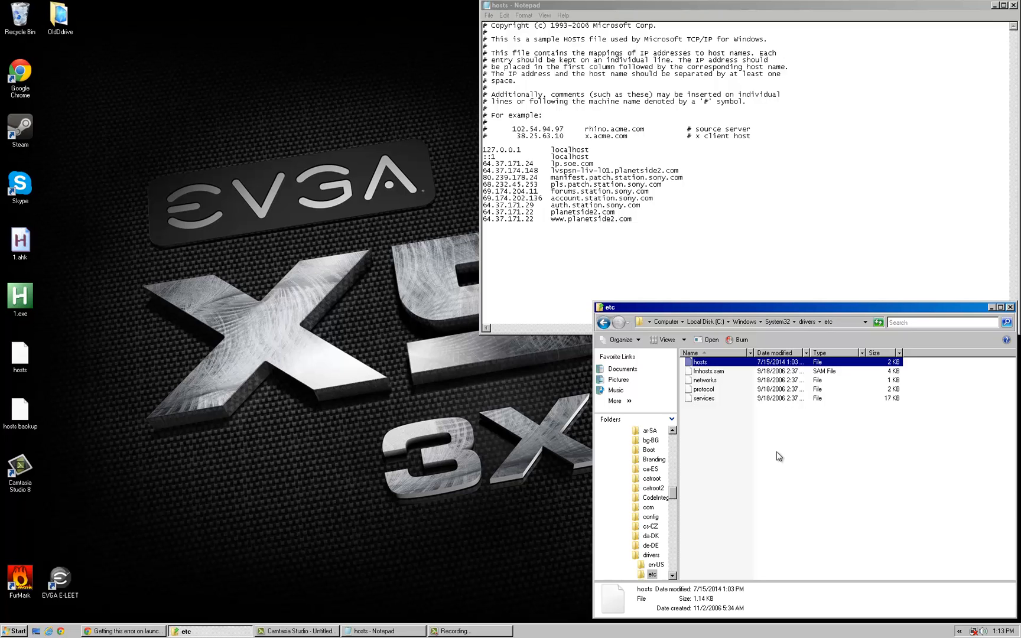
pyautogui.moveTo(598, 259)
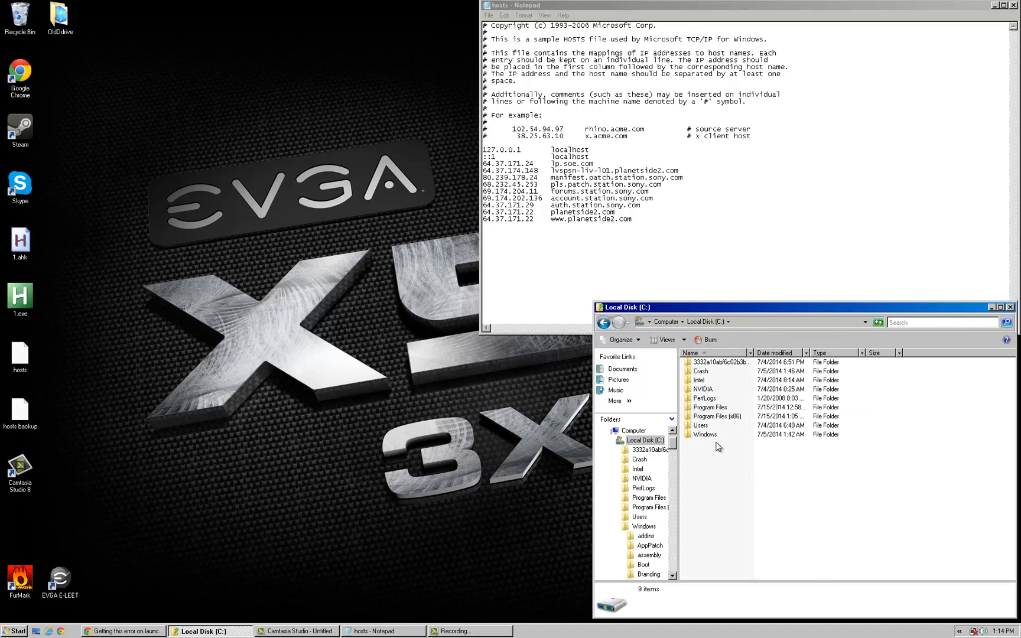
# Navigate through Windows, System32 and drivers into the etc folder and highlight the hosts file
pyautogui.doubleClick(706, 435)
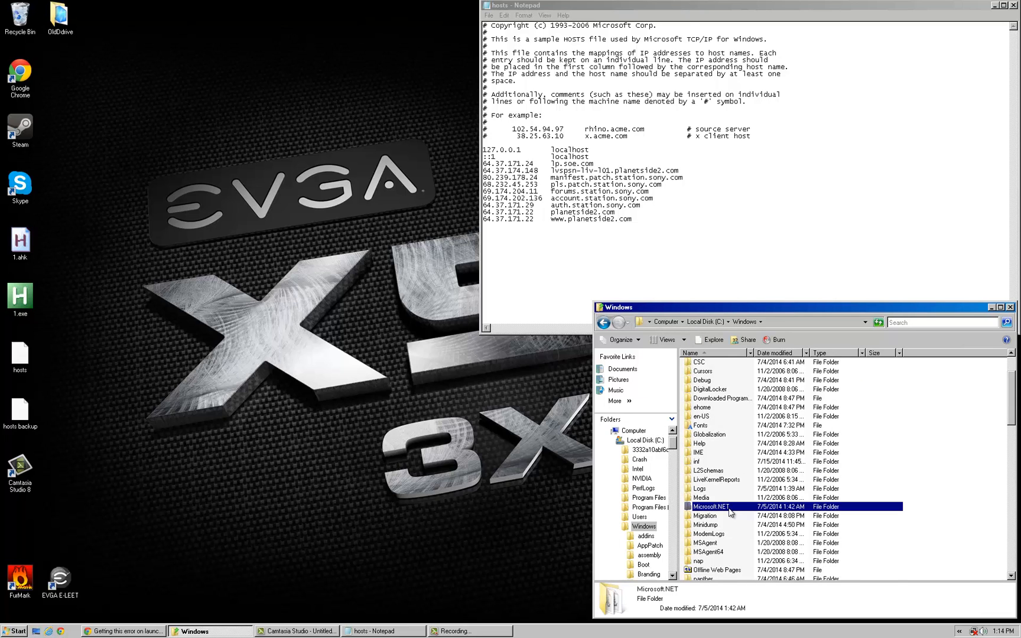
pyautogui.scroll(-3)
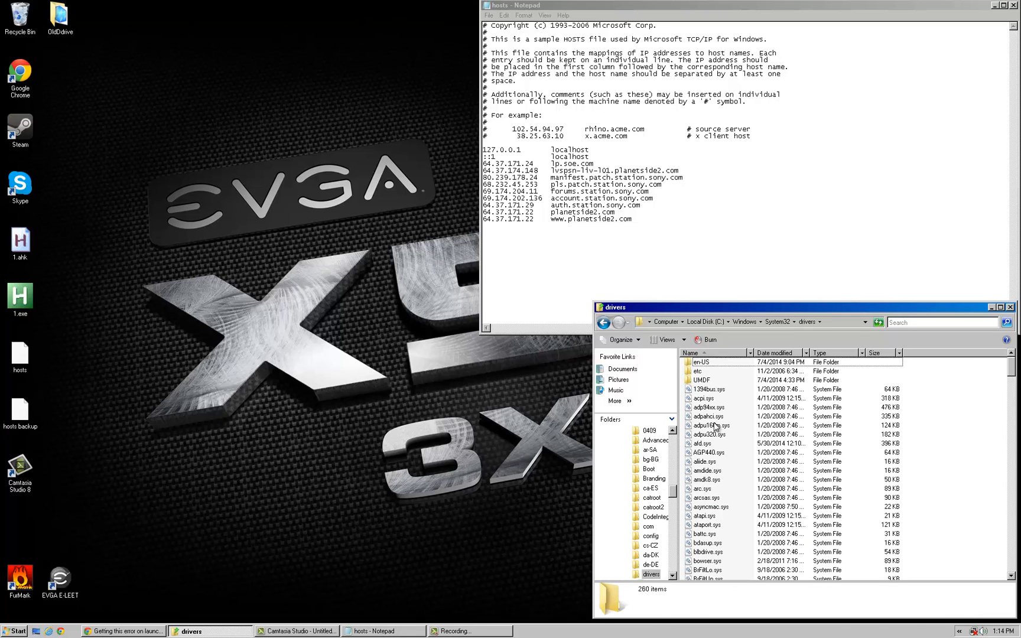
pyautogui.doubleClick(697, 371)
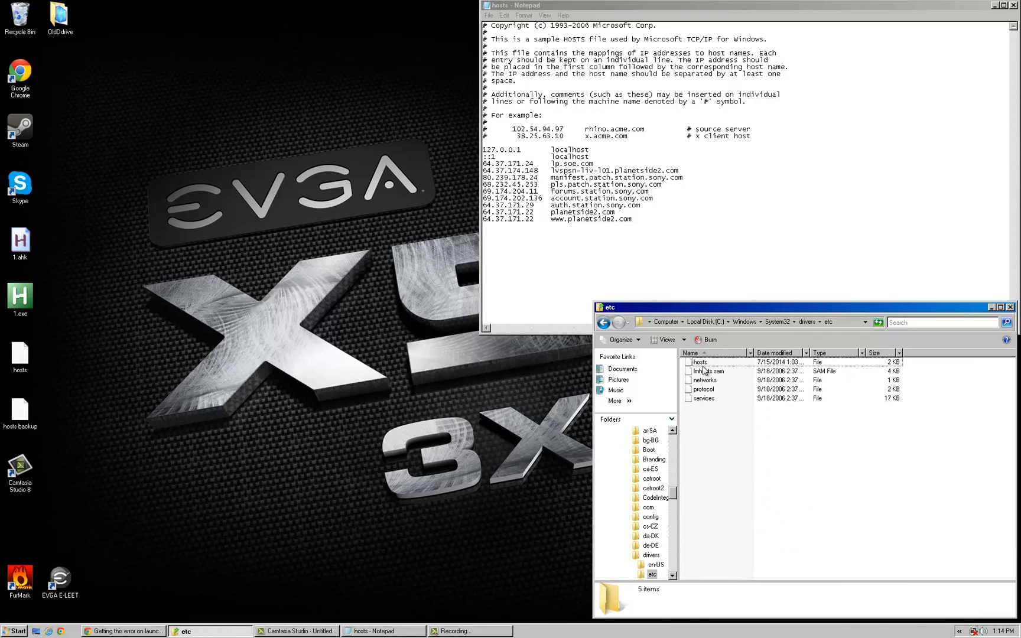
pyautogui.click(699, 362)
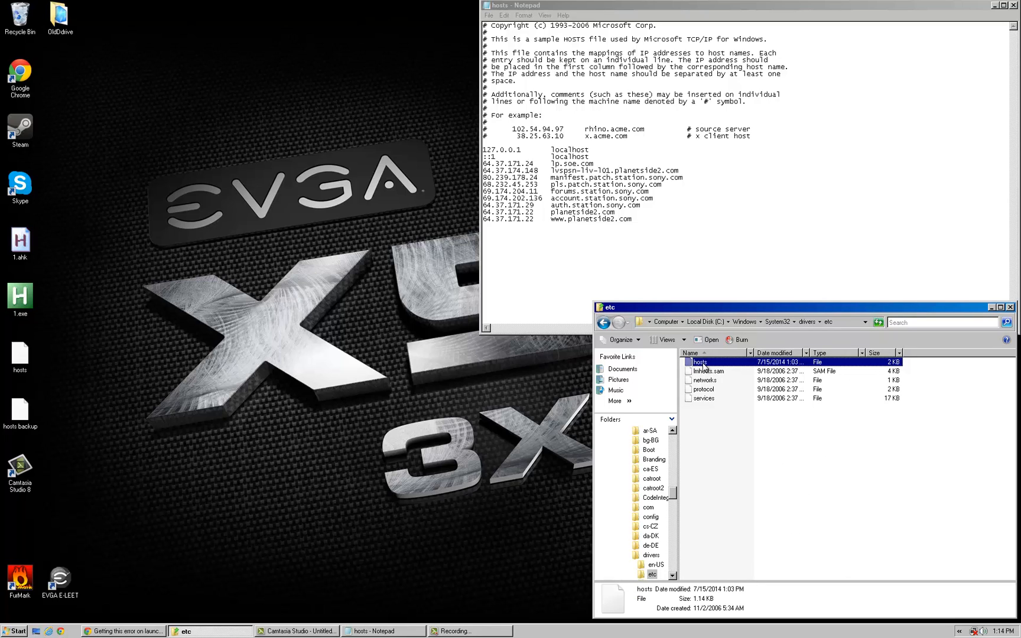
pyautogui.moveTo(827, 367)
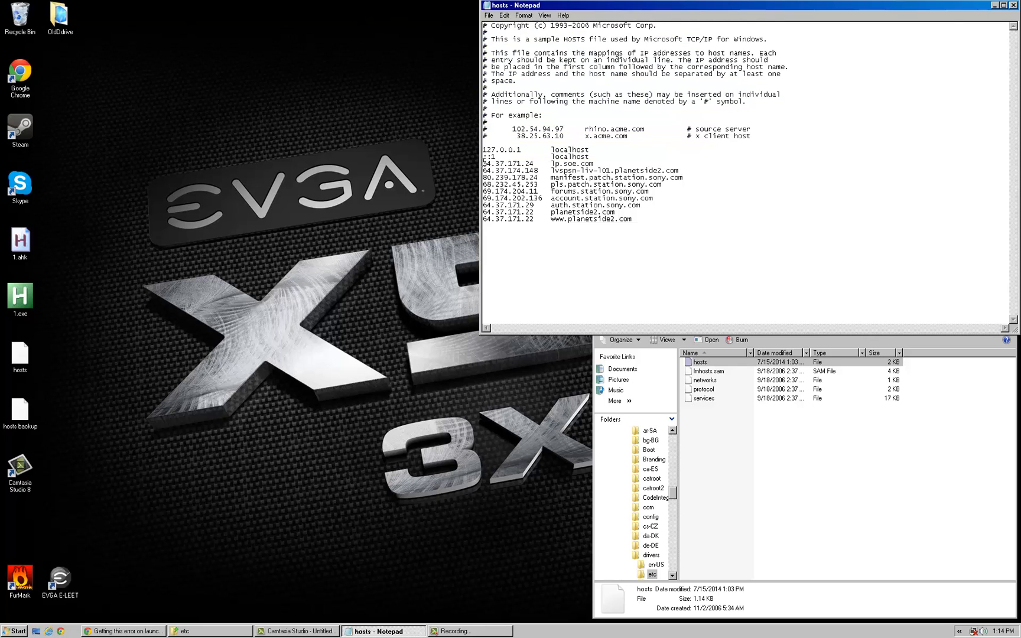
pyautogui.moveTo(482, 163); pyautogui.dragTo(631, 219)
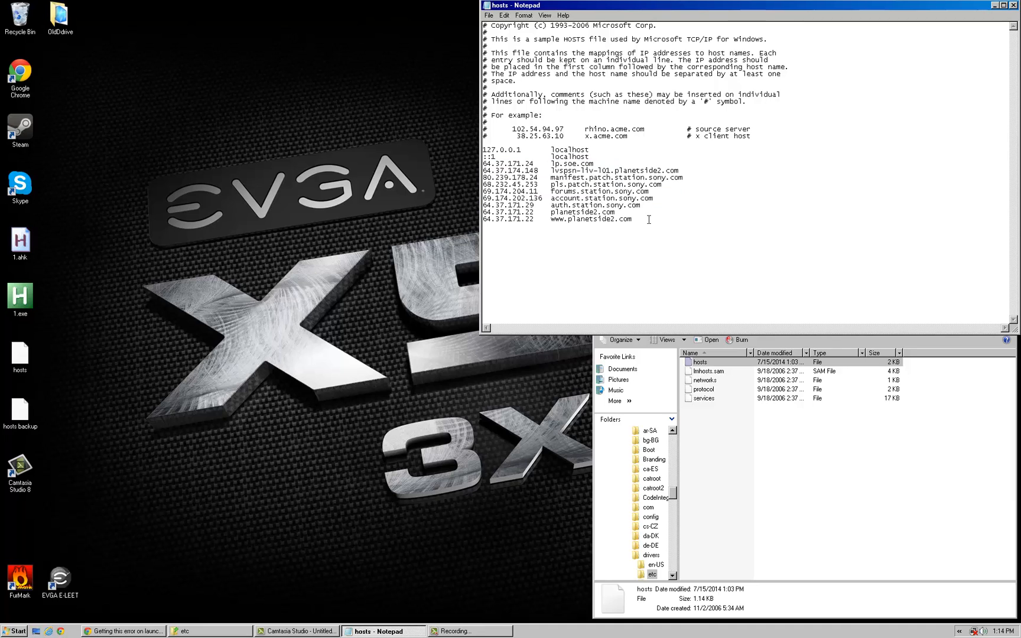
pyautogui.moveTo(753, 292)
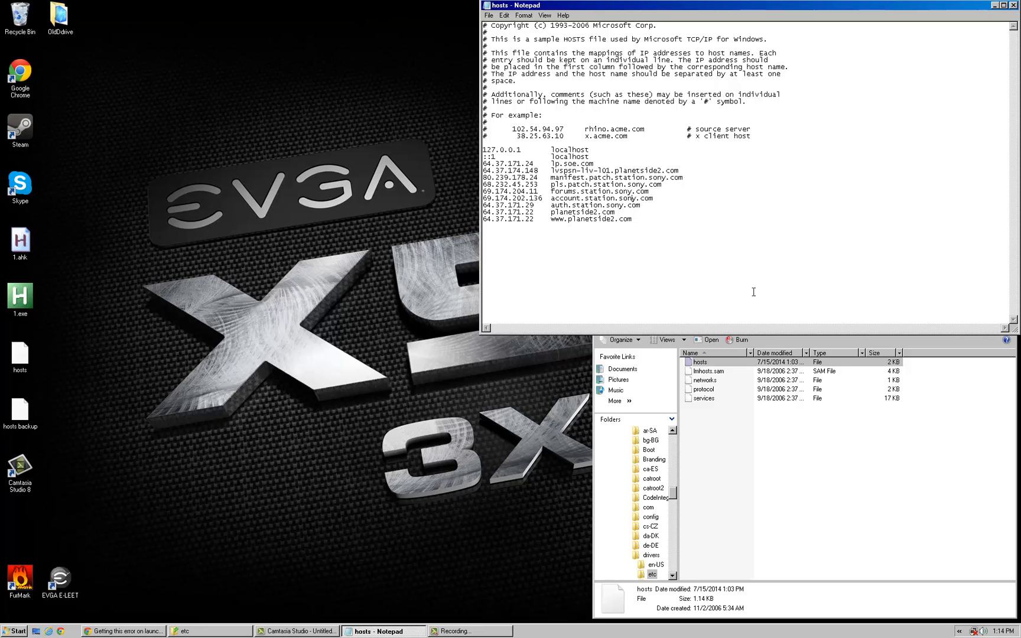
pyautogui.click(700, 362)
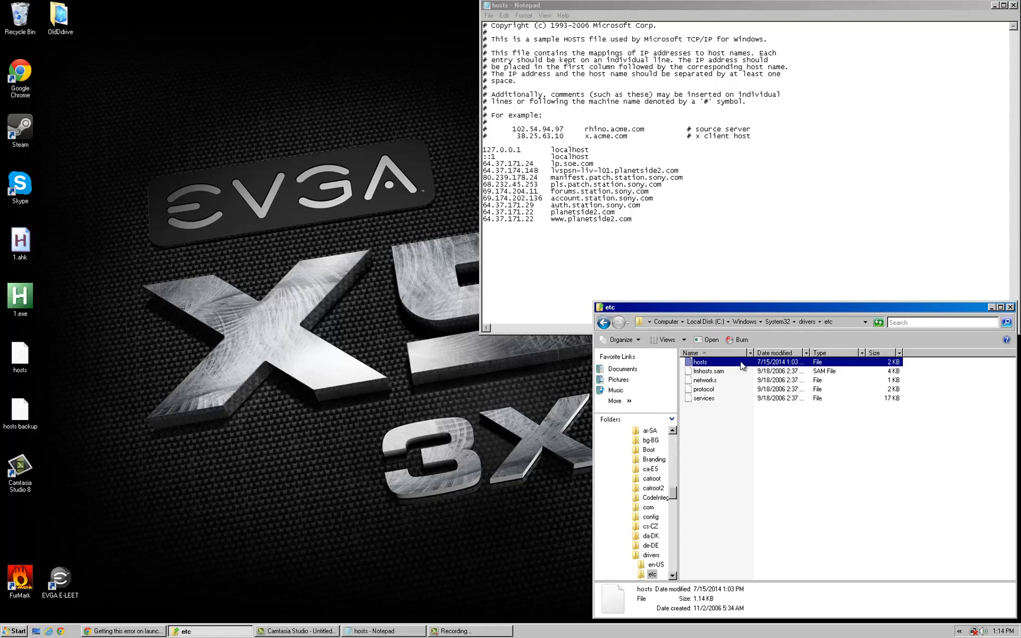
pyautogui.moveTo(710, 401)
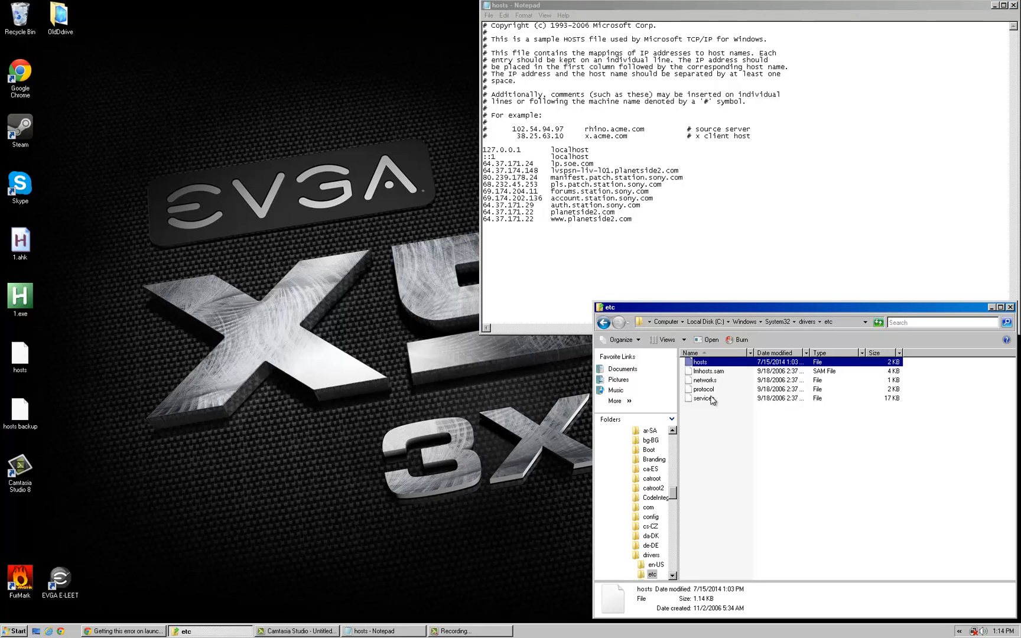
# Copy the original hosts file from the etc folder
pyautogui.rightClick(698, 362)
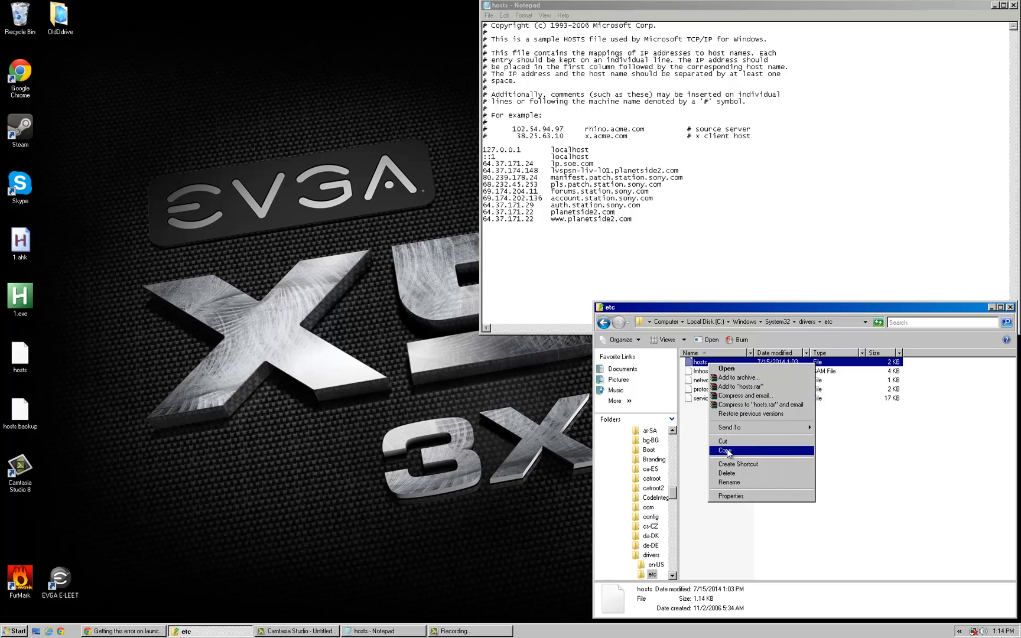
pyautogui.click(723, 450)
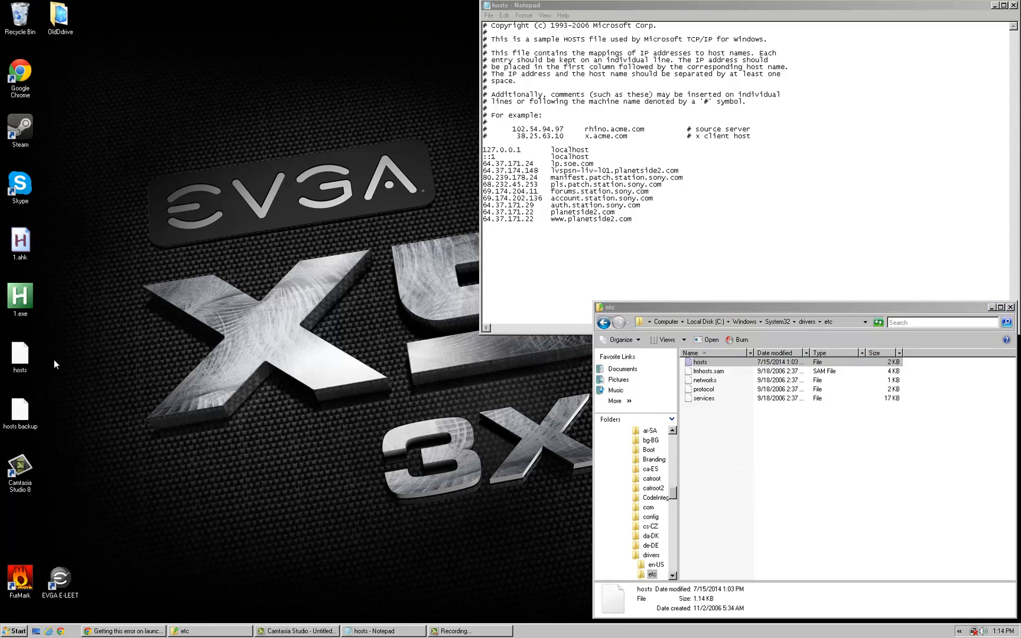
# Review the PlanetSide 2 entries in the desktop hosts copy in Notepad, then close it
pyautogui.rightClick(20, 357)
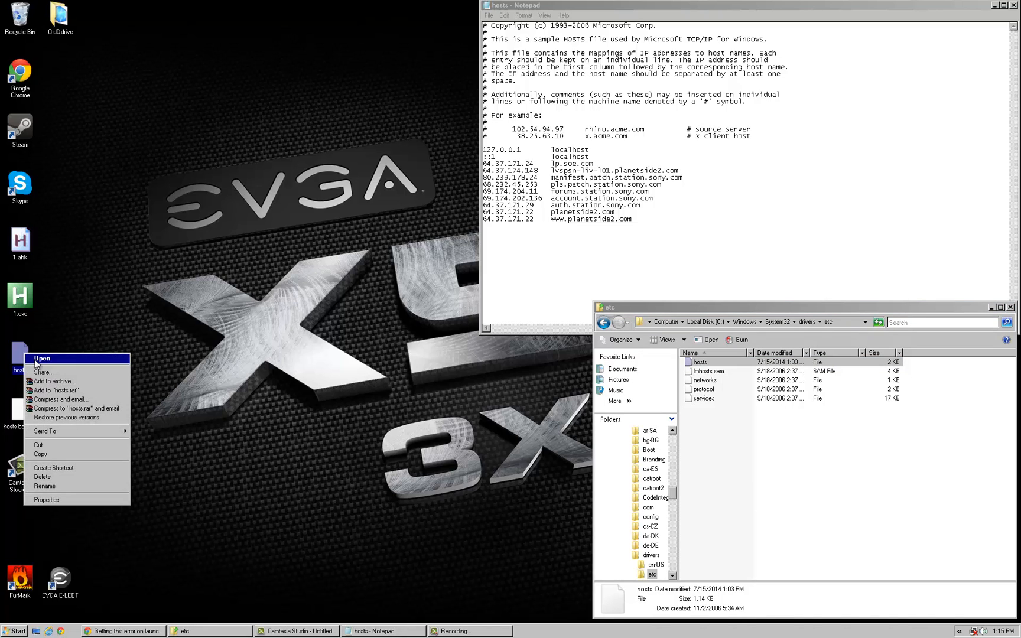
pyautogui.click(42, 358)
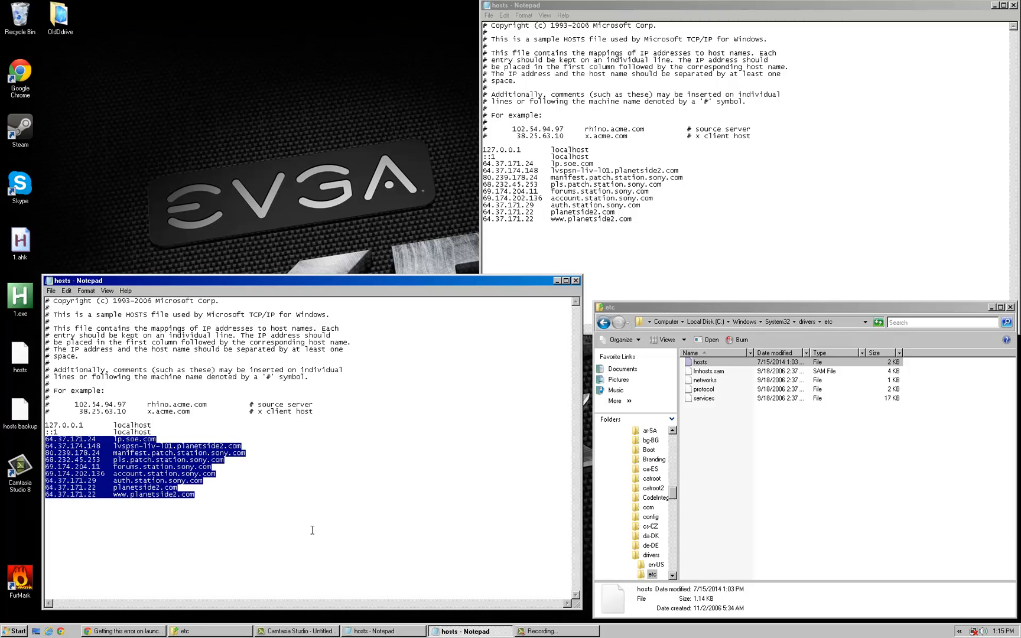
pyautogui.moveTo(308, 499)
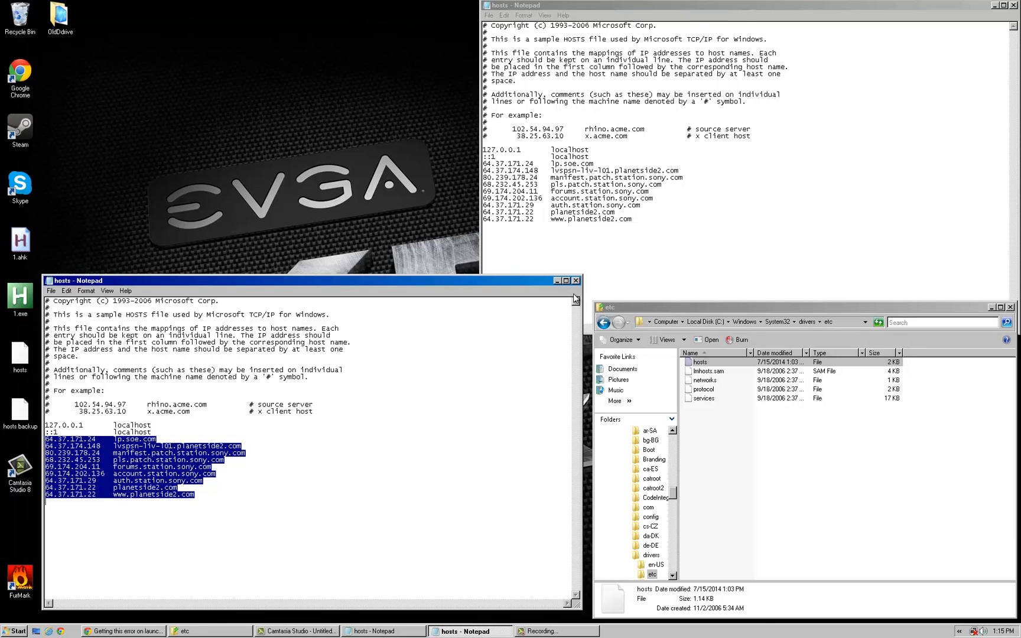
pyautogui.click(576, 280)
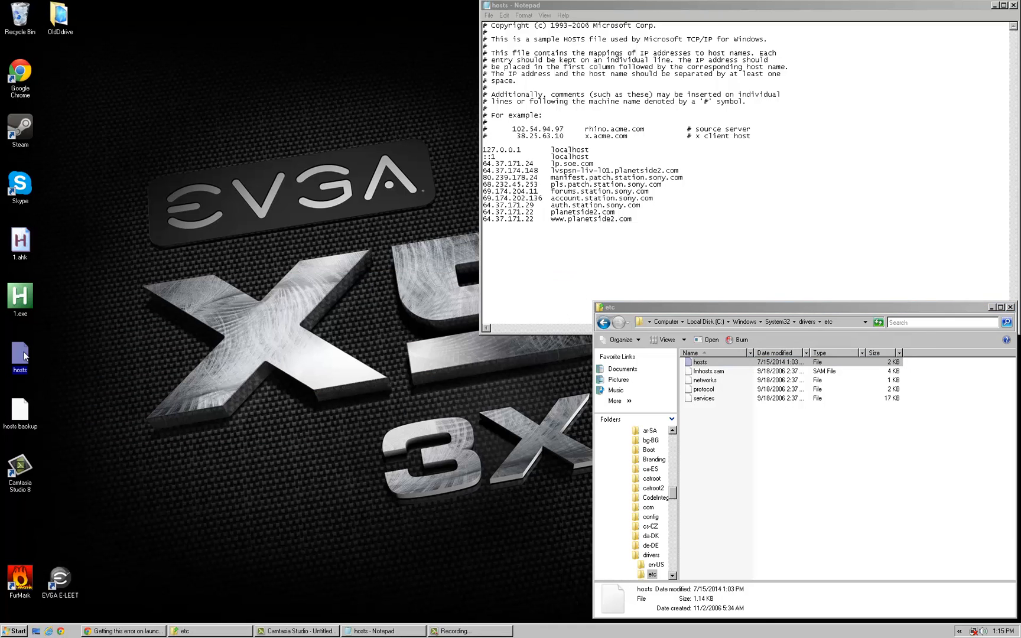
pyautogui.moveTo(392, 548)
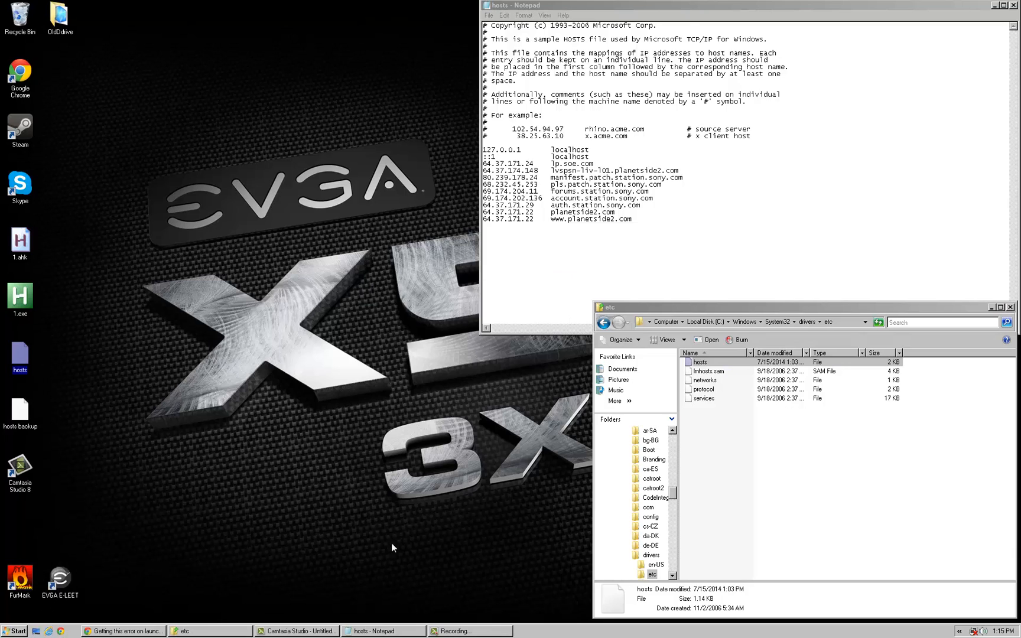
# Search the Start Menu for cmd and run it as administrator
pyautogui.click(15, 631)
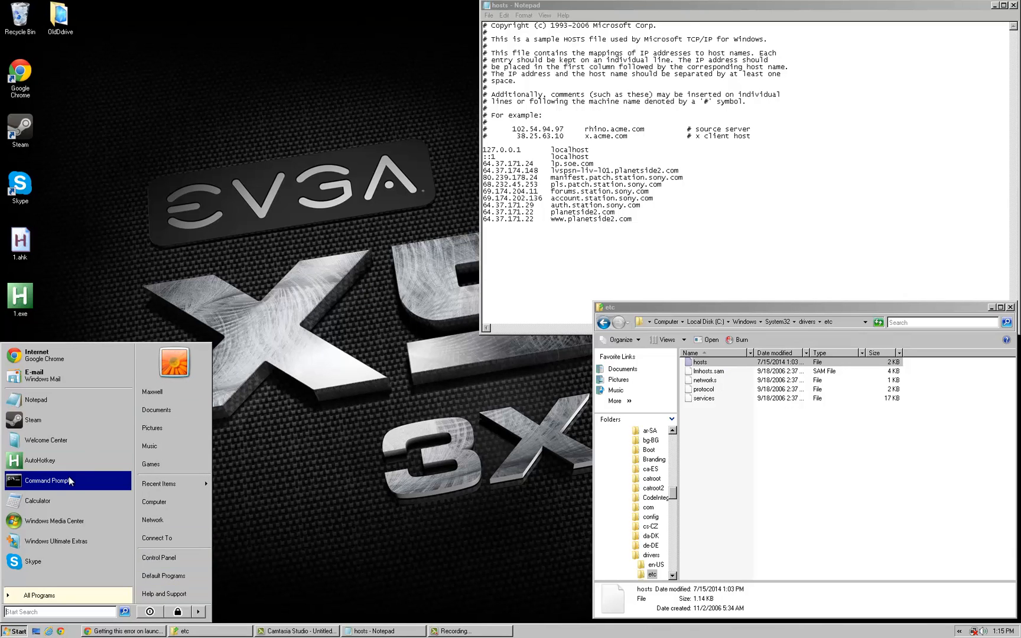
pyautogui.moveTo(40, 596)
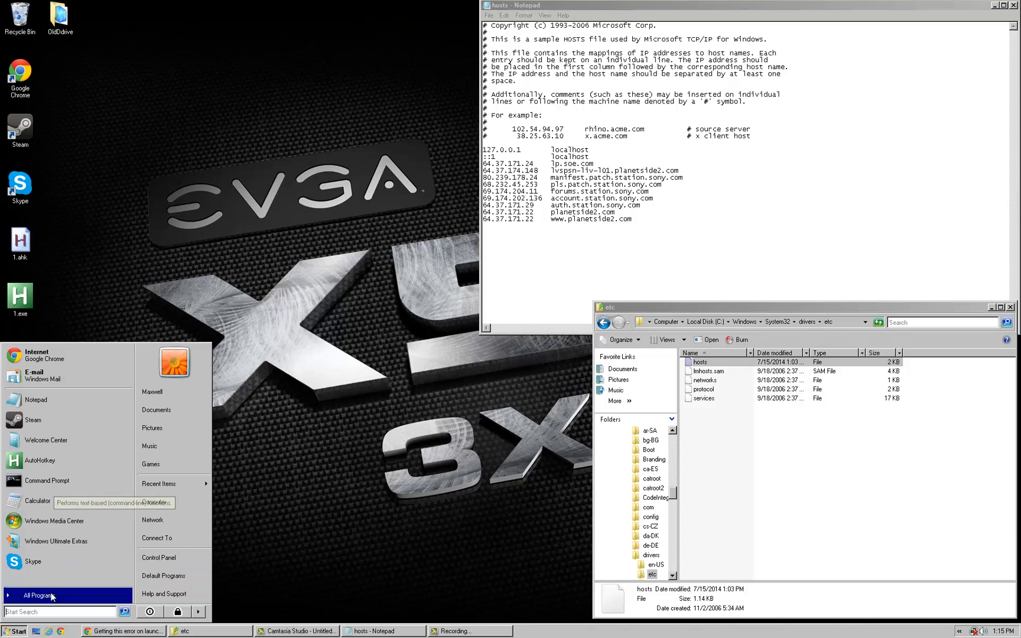
pyautogui.write('c')
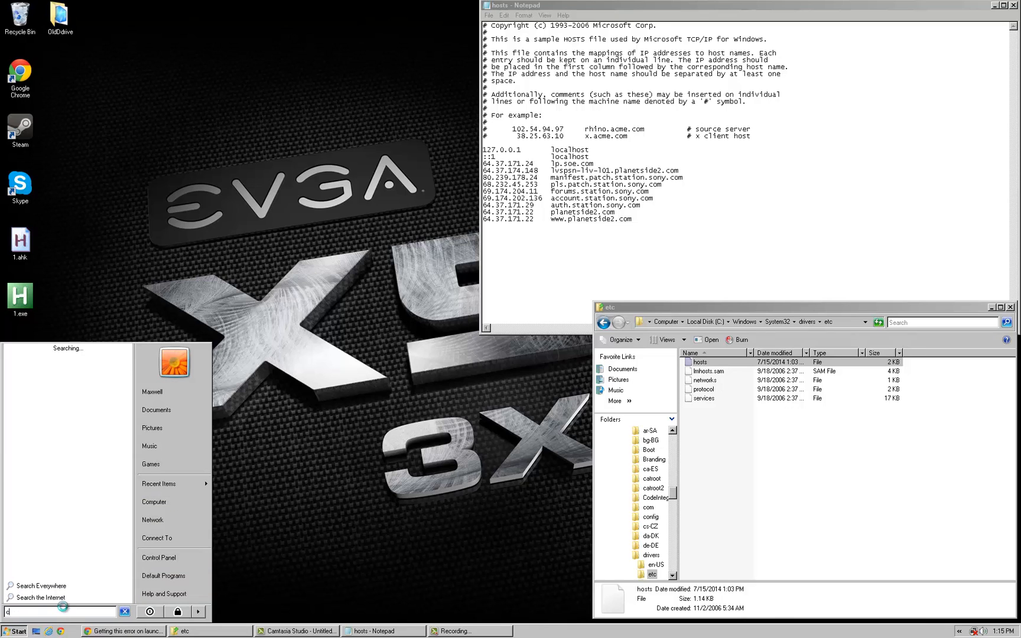
pyautogui.write('cmd')
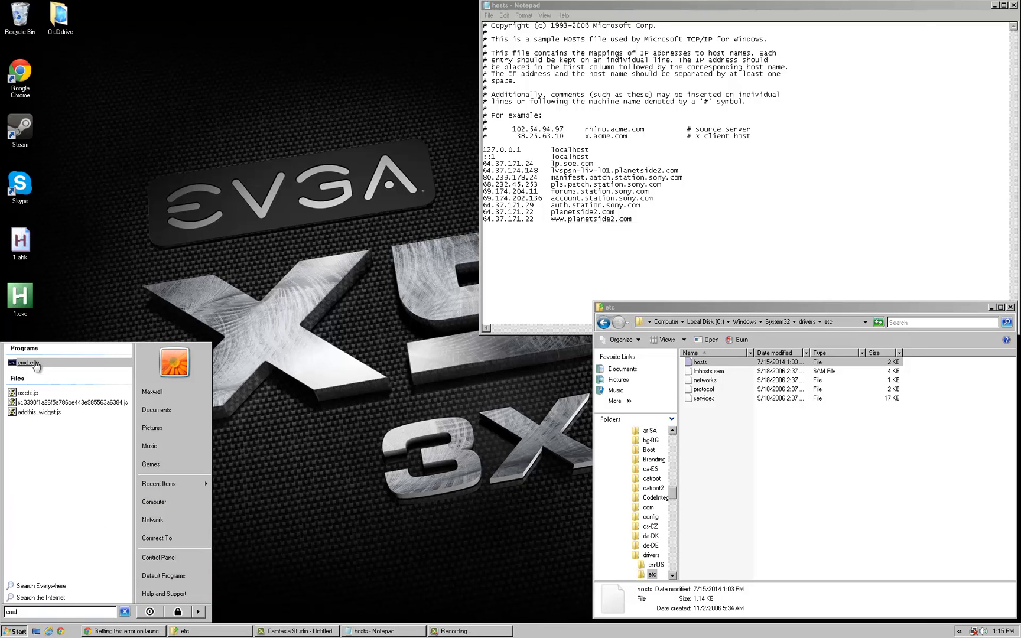
pyautogui.rightClick(26, 363)
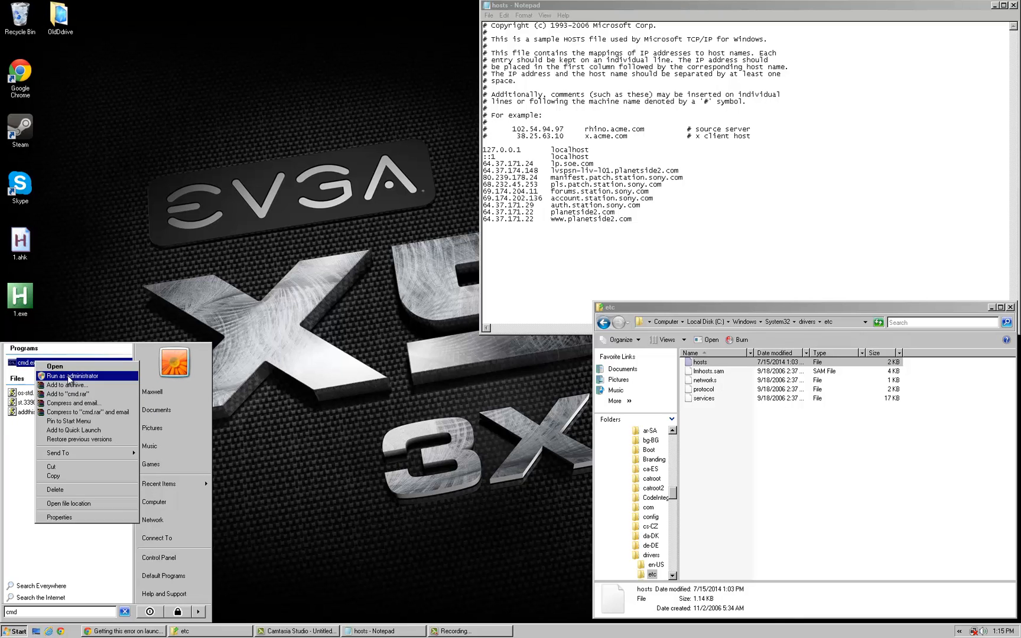
pyautogui.click(74, 376)
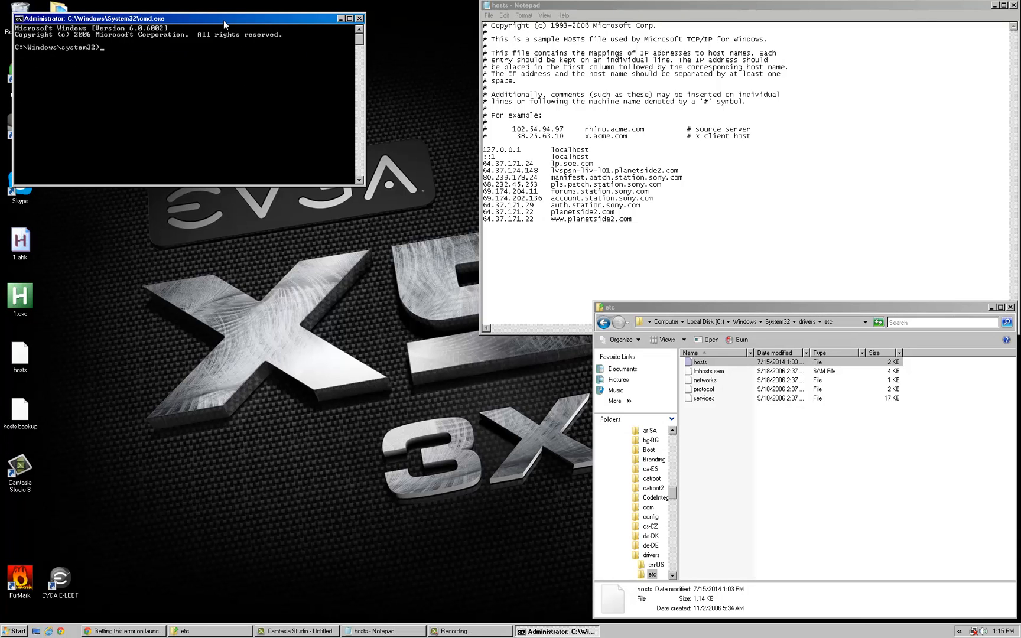
# Change the command prompt's directory to the user's Desktop
pyautogui.moveTo(237, 334); pyautogui.dragTo(592, 512)
pyautogui.write('cd ..')
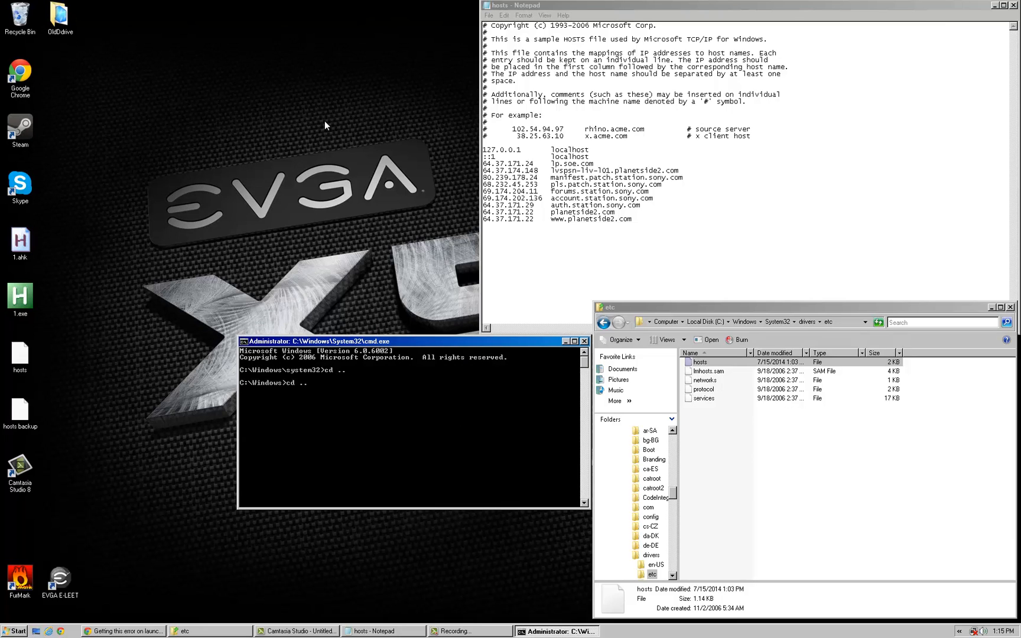
pyautogui.write('cd users')
pyautogui.write('cd maxwell')
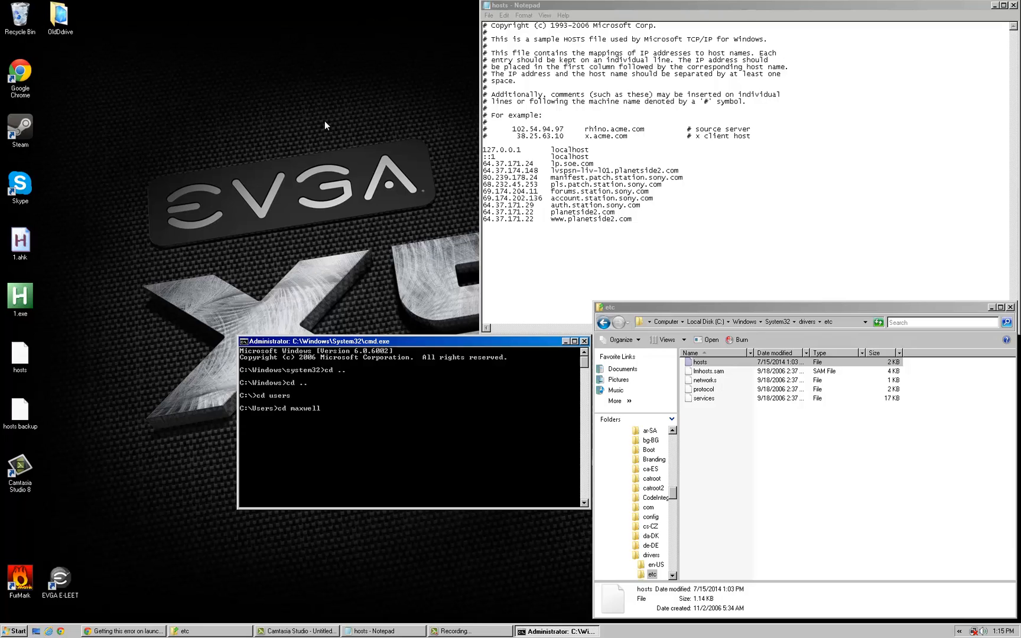
pyautogui.write('cd deskto')
pyautogui.write('co')
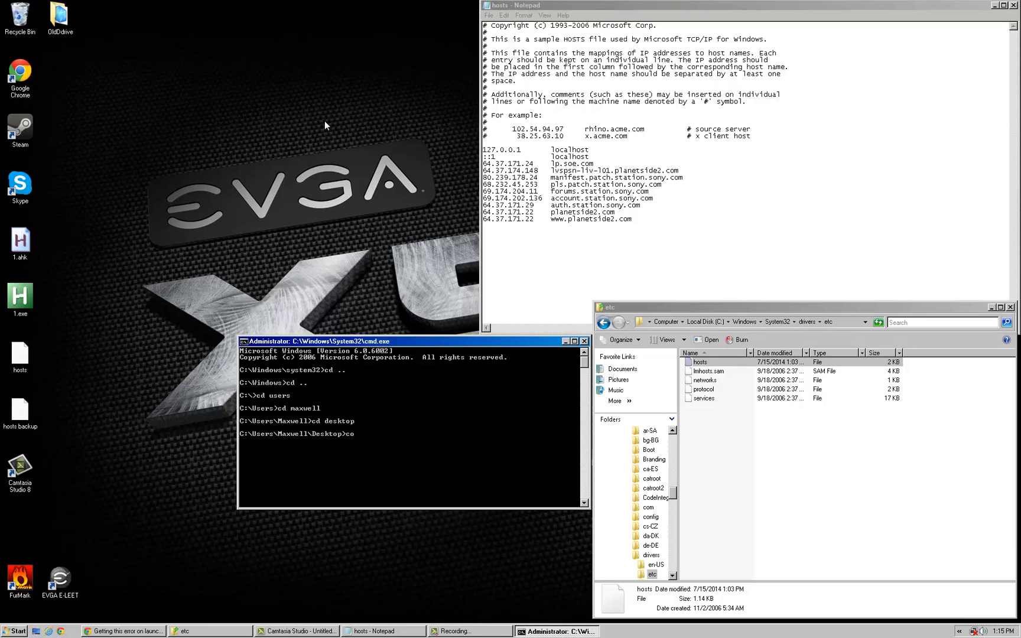
pyautogui.write('py')
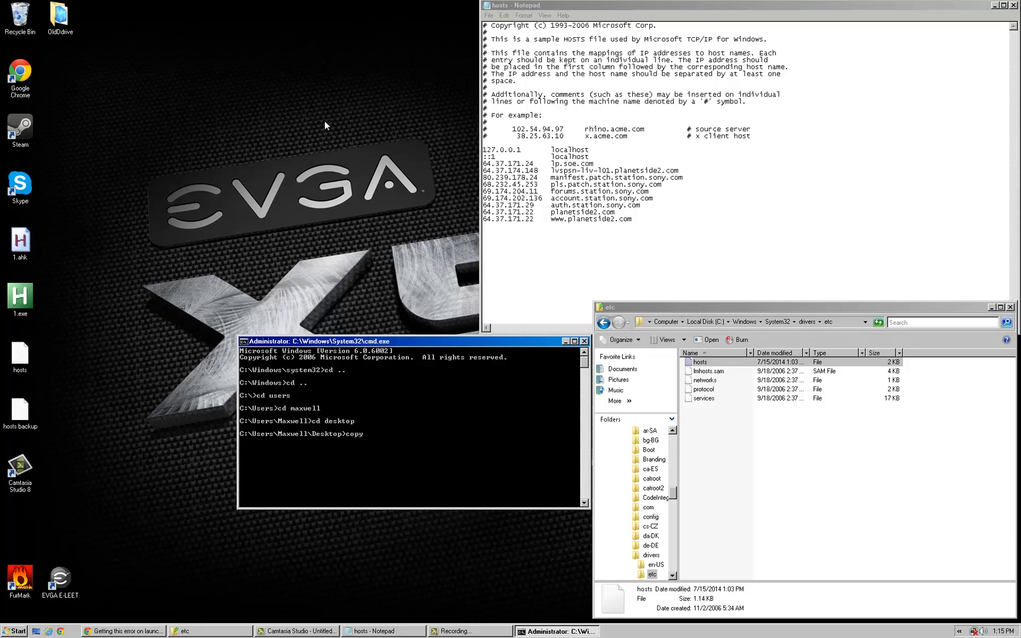
# Copy hosts to C:\windows\system32\drivers\etc and confirm the overwrite with yes
pyautogui.write('host')
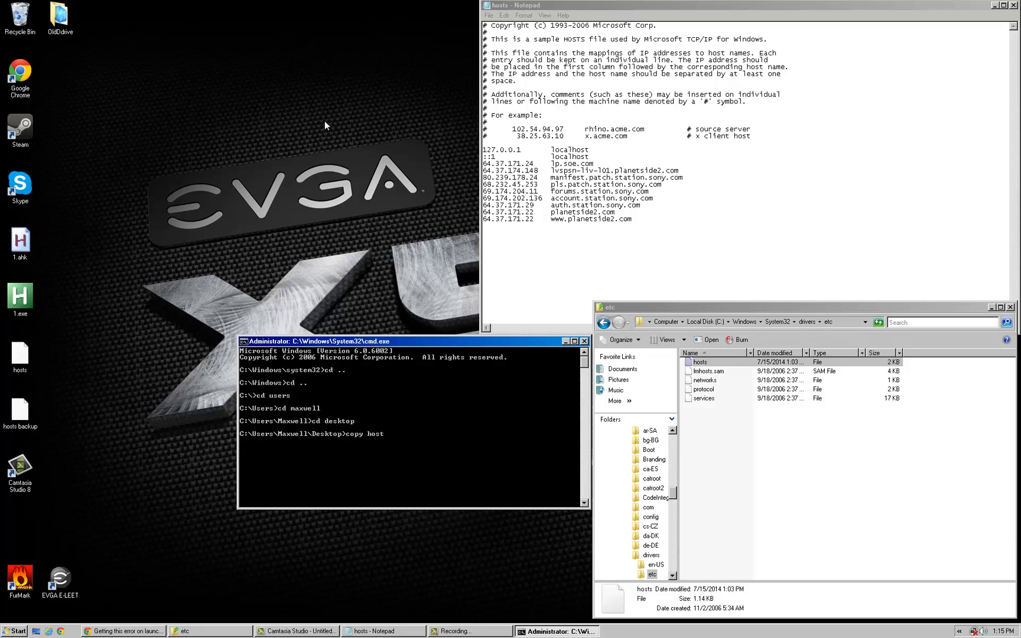
pyautogui.write('s C:\\win')
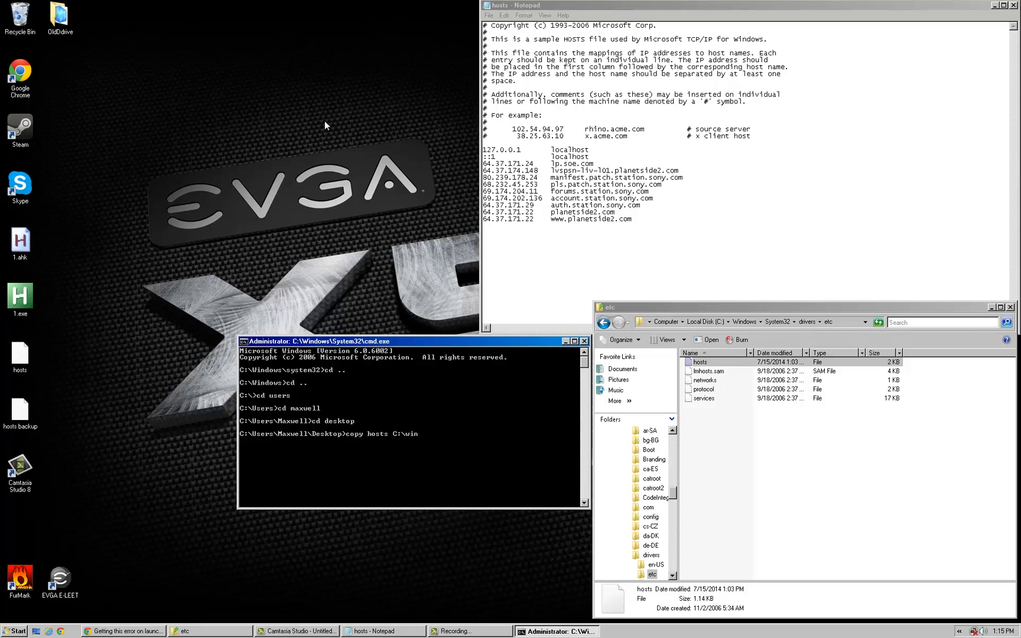
pyautogui.write('dows')
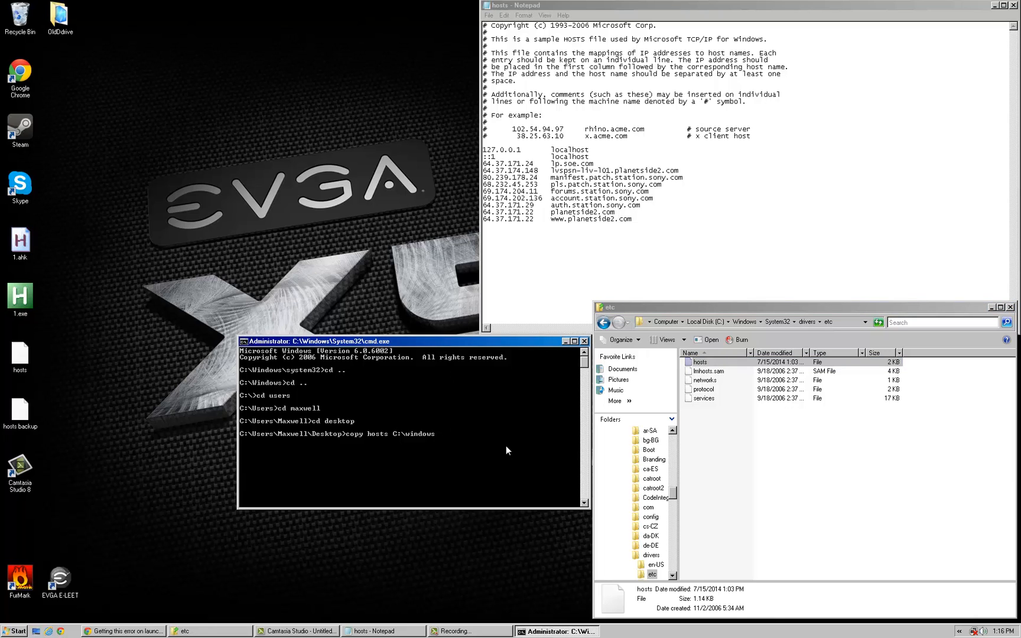
pyautogui.write('\\s')
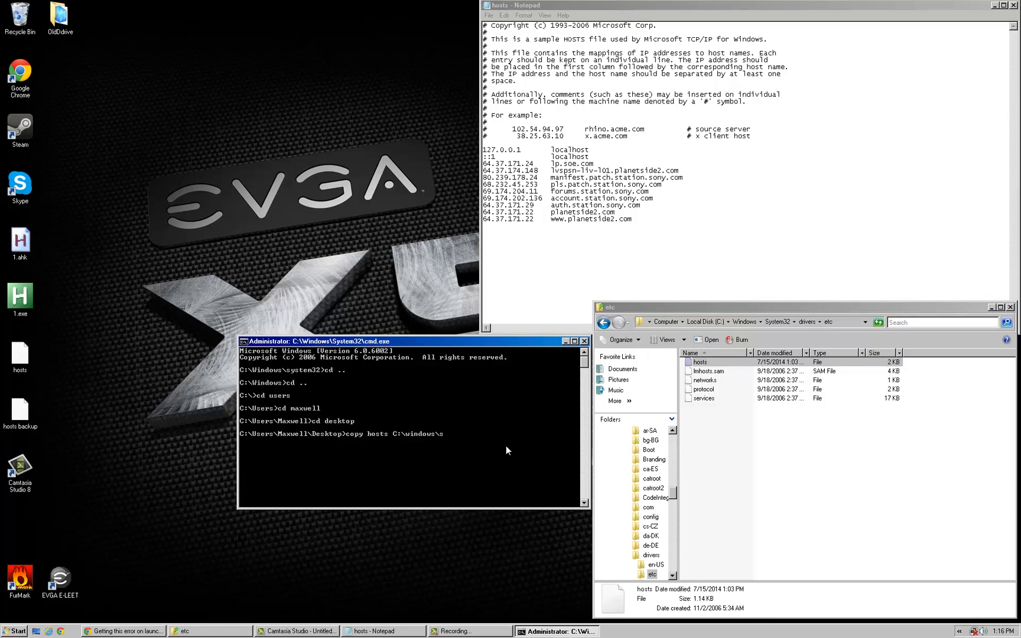
pyautogui.write('ystem32\\d')
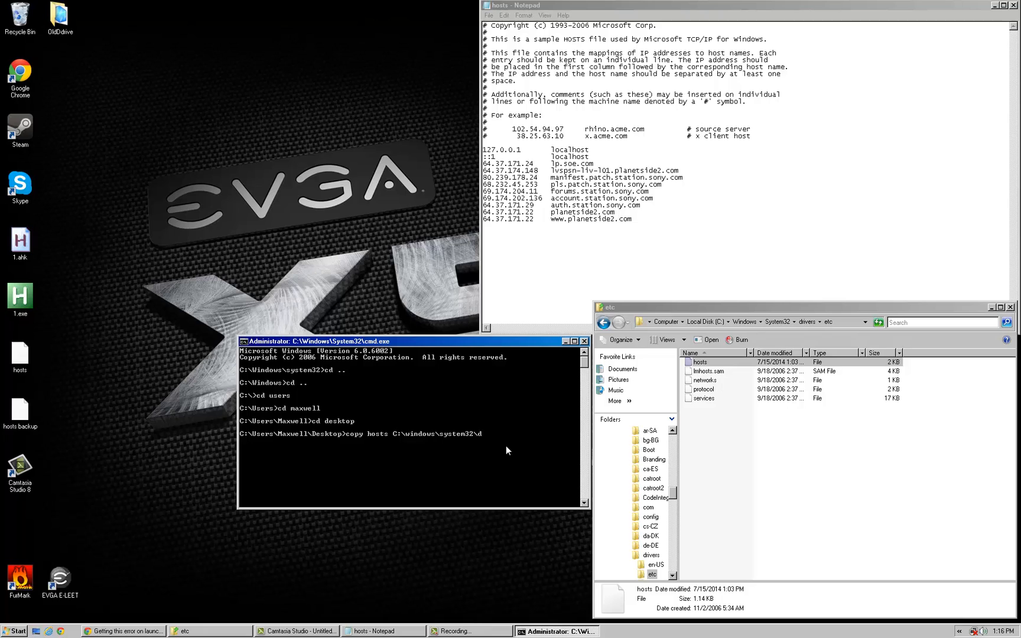
pyautogui.write('rivers\\etc')
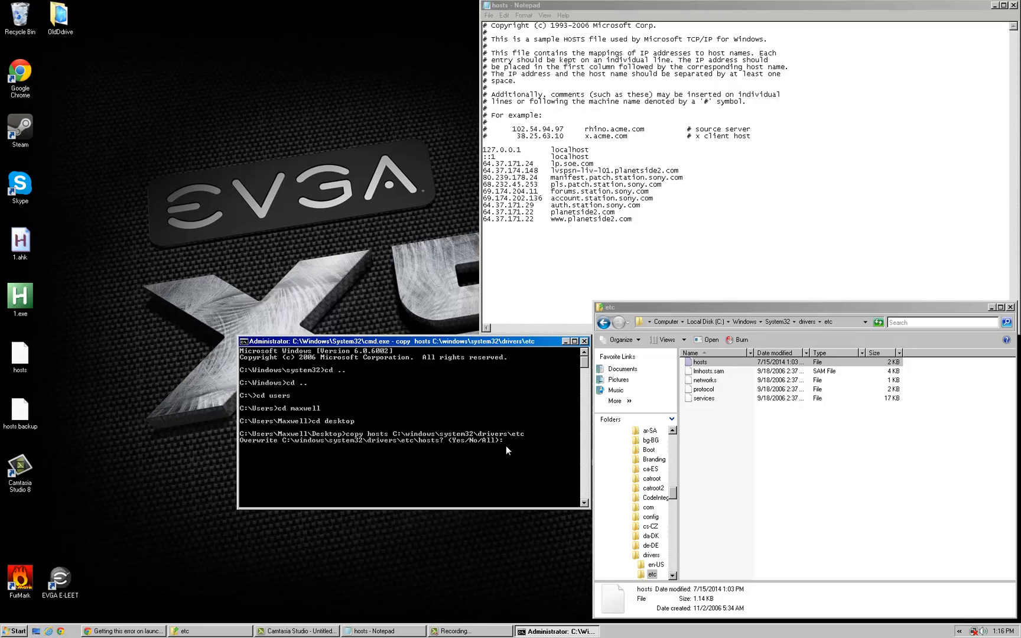
pyautogui.write('yes')
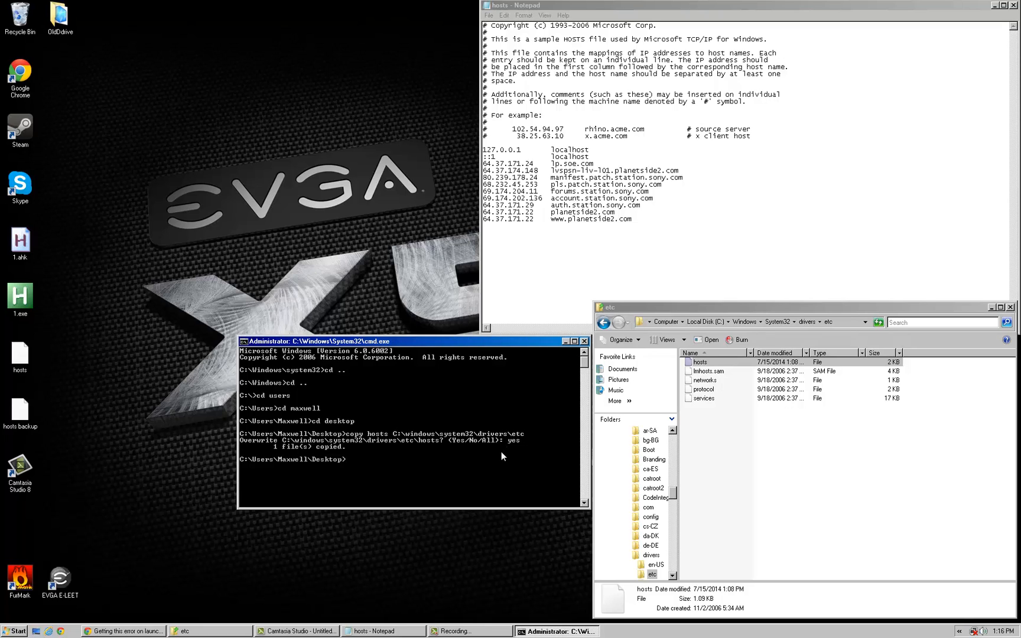
pyautogui.moveTo(482, 455)
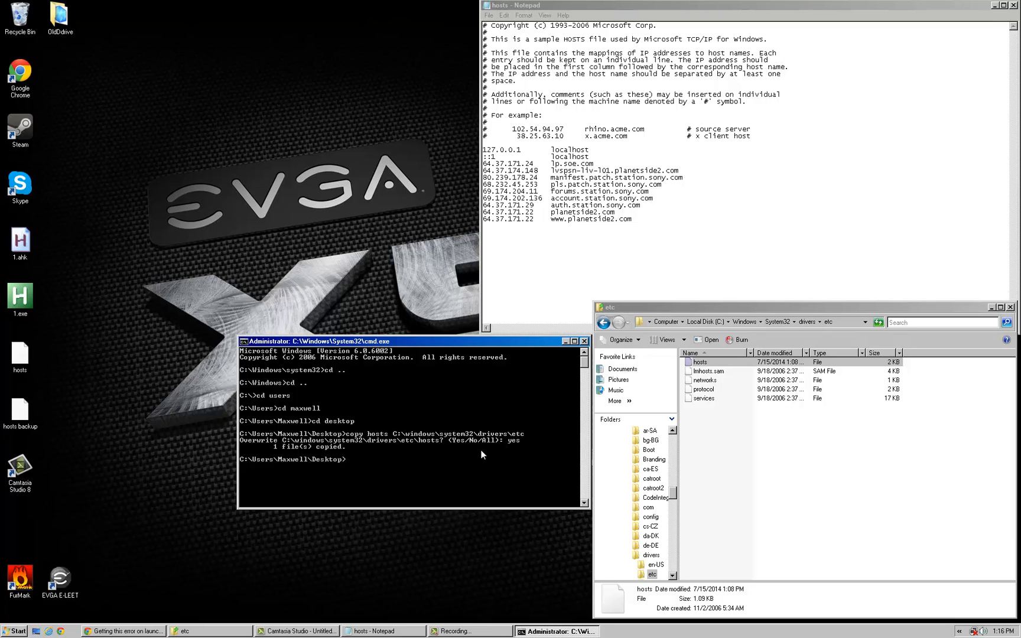
pyautogui.moveTo(522, 407)
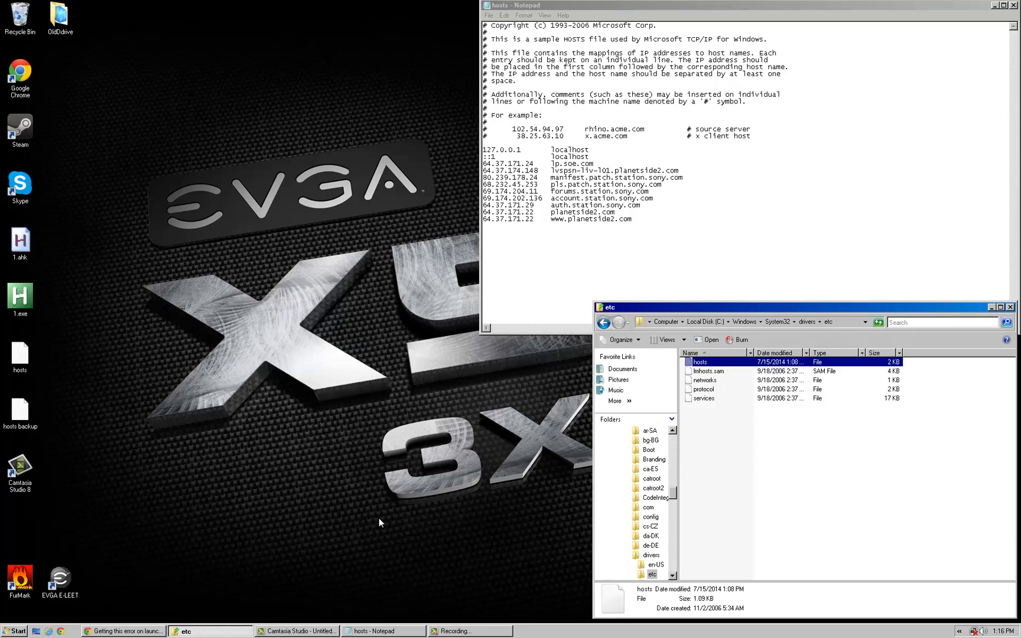
pyautogui.moveTo(448, 379)
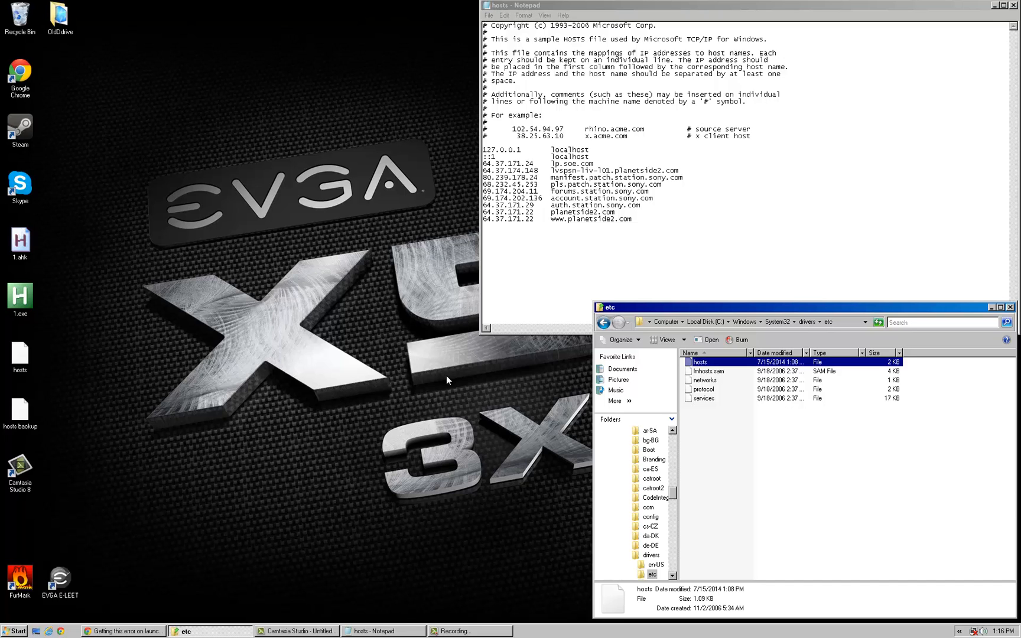
pyautogui.moveTo(709, 399)
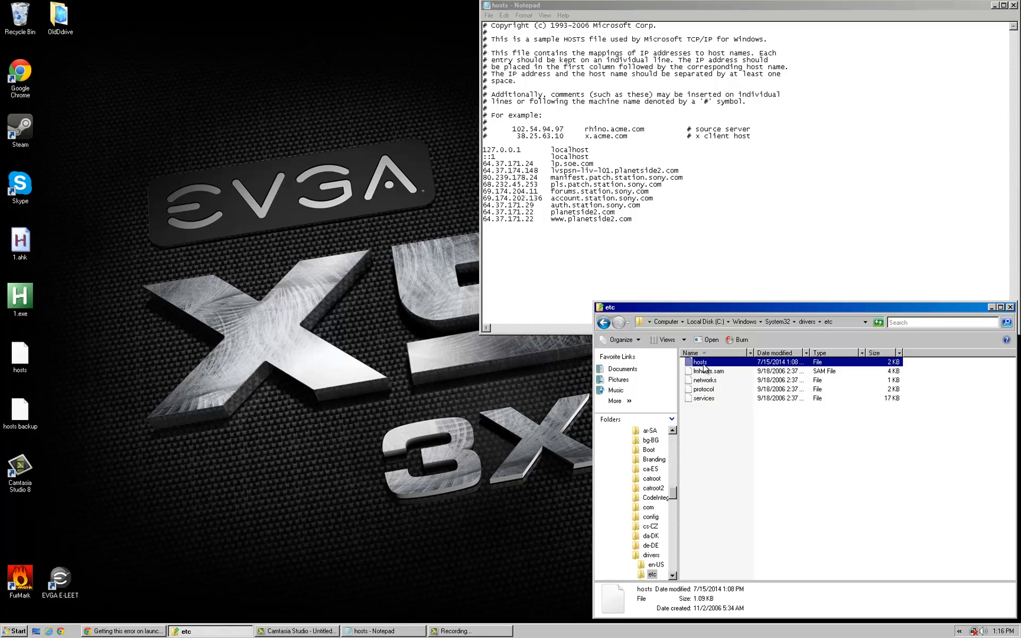
pyautogui.moveTo(703, 366)
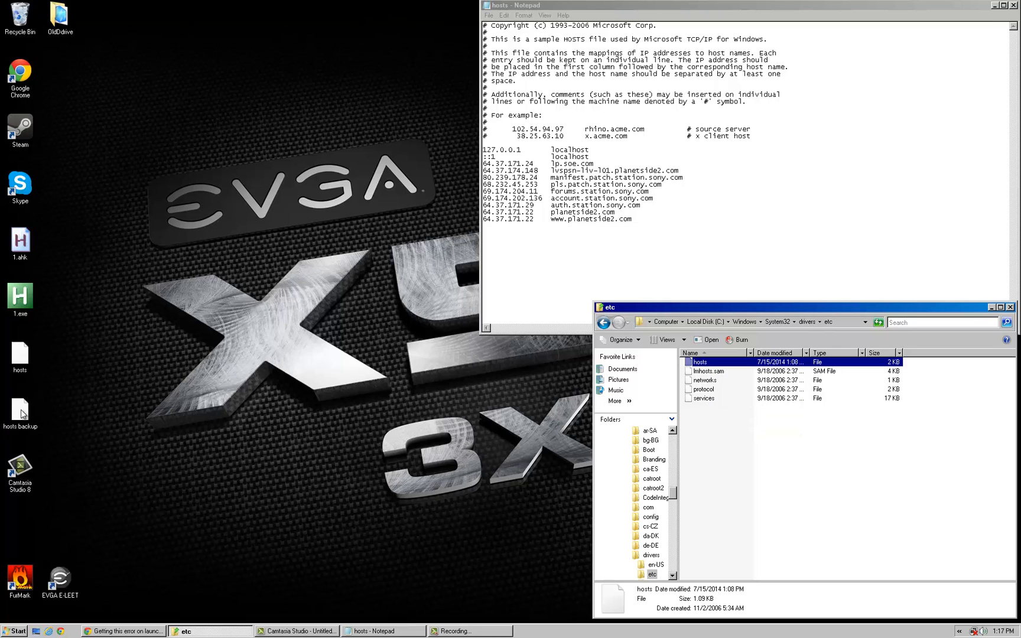
pyautogui.moveTo(20, 411)
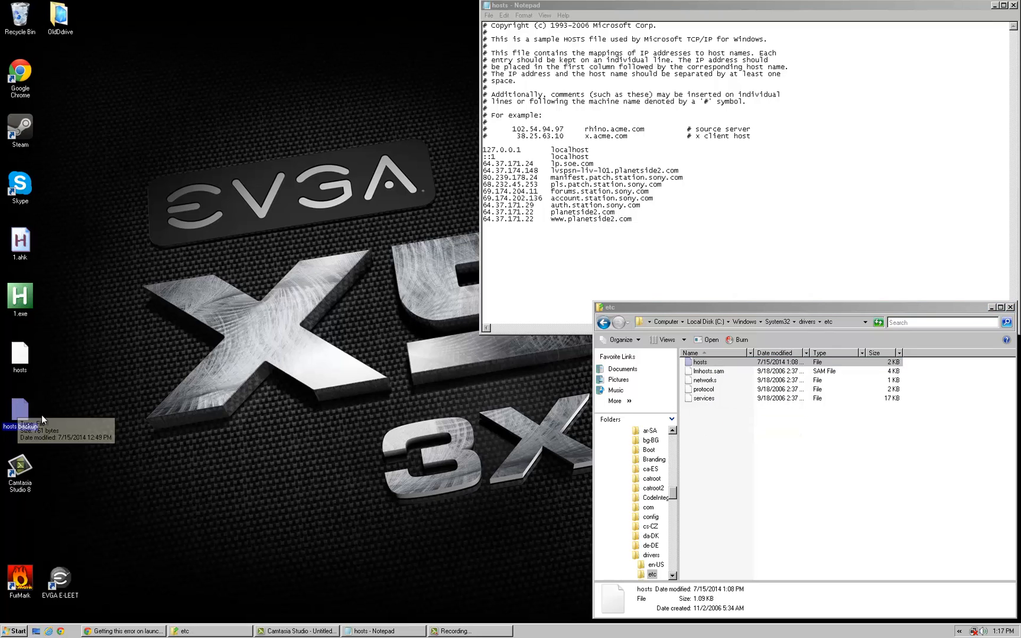
pyautogui.moveTo(168, 489)
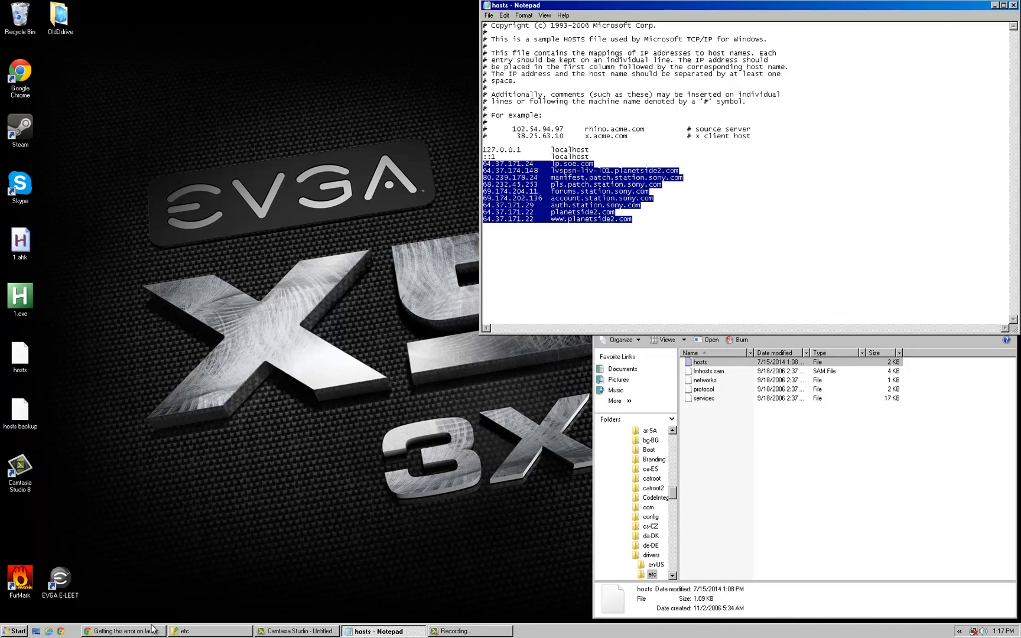
pyautogui.click(121, 631)
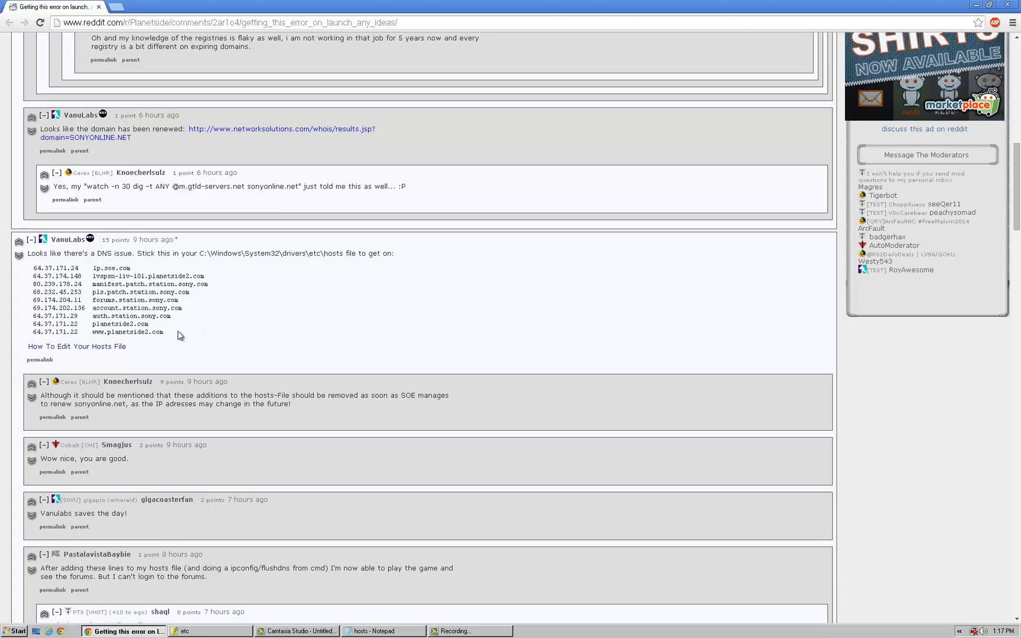
pyautogui.moveTo(26, 253); pyautogui.dragTo(164, 332)
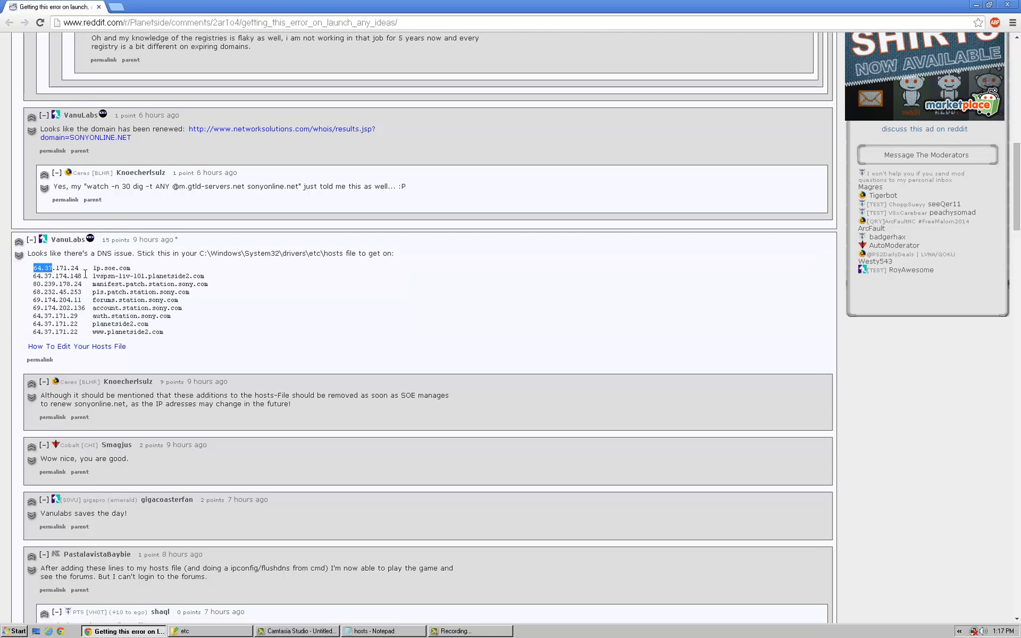
pyautogui.moveTo(31, 268); pyautogui.dragTo(164, 331)
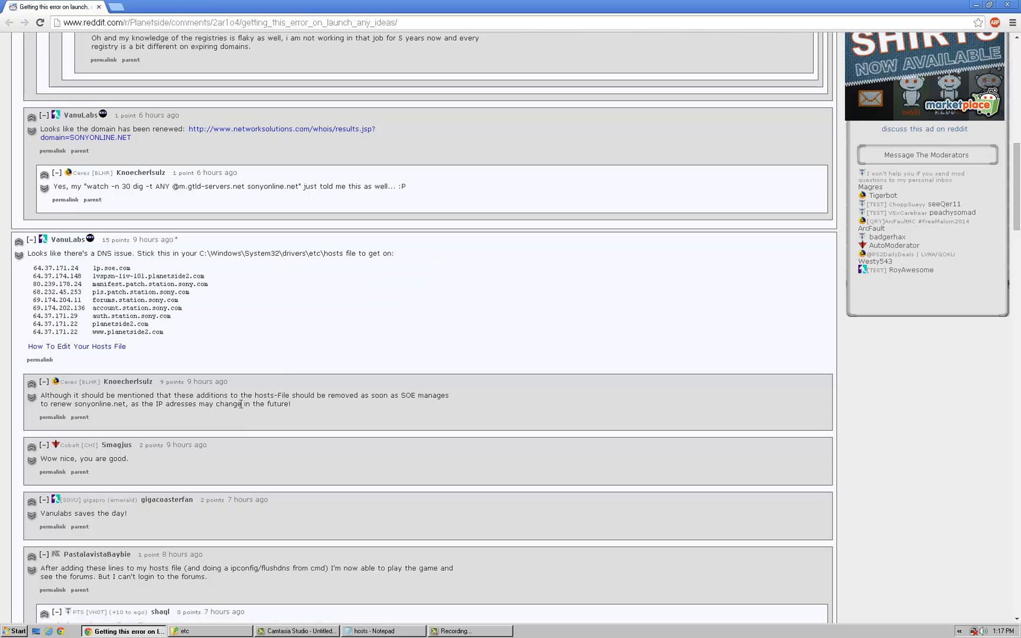
pyautogui.click(381, 631)
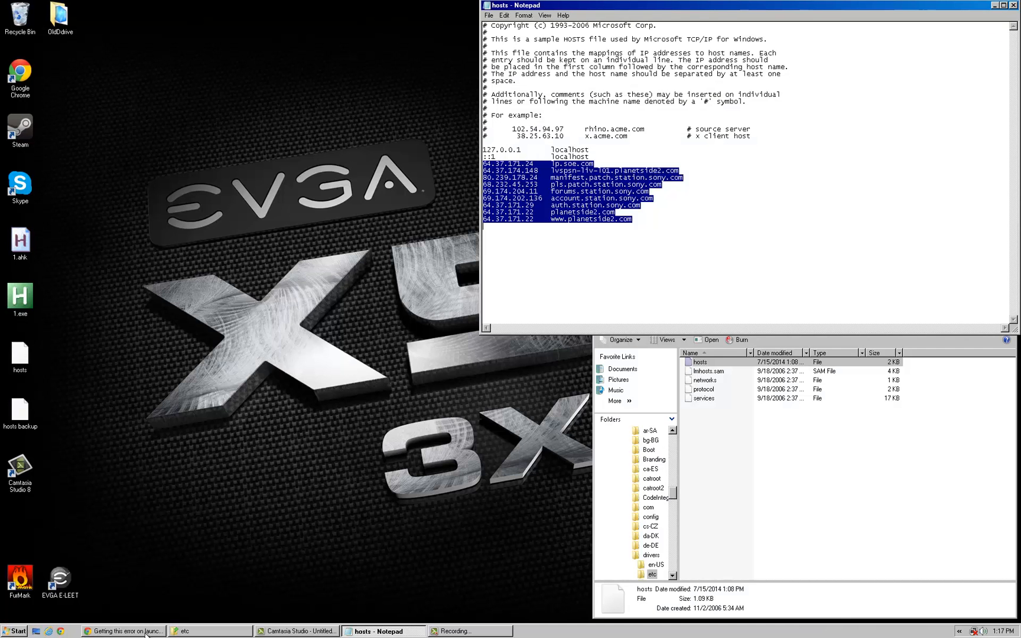
pyautogui.moveTo(366, 443)
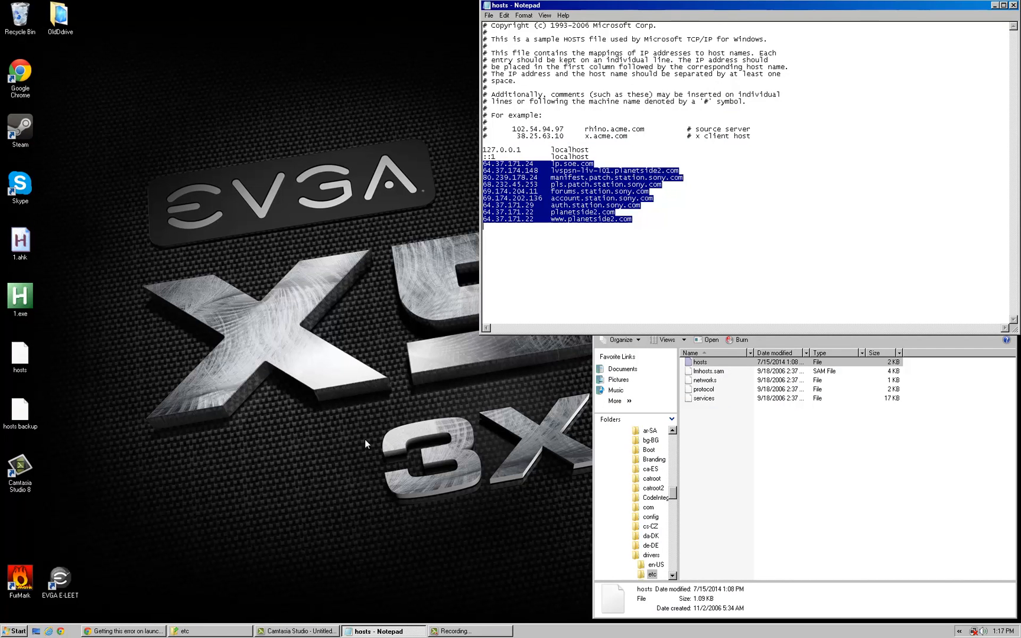